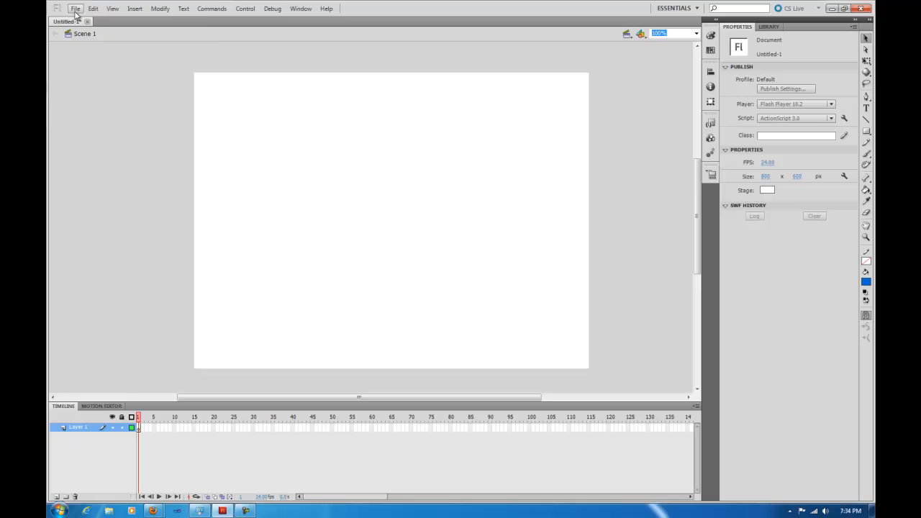
Step: Import car.jpg onto the stage and drag it to the top-left corner
click(75, 8)
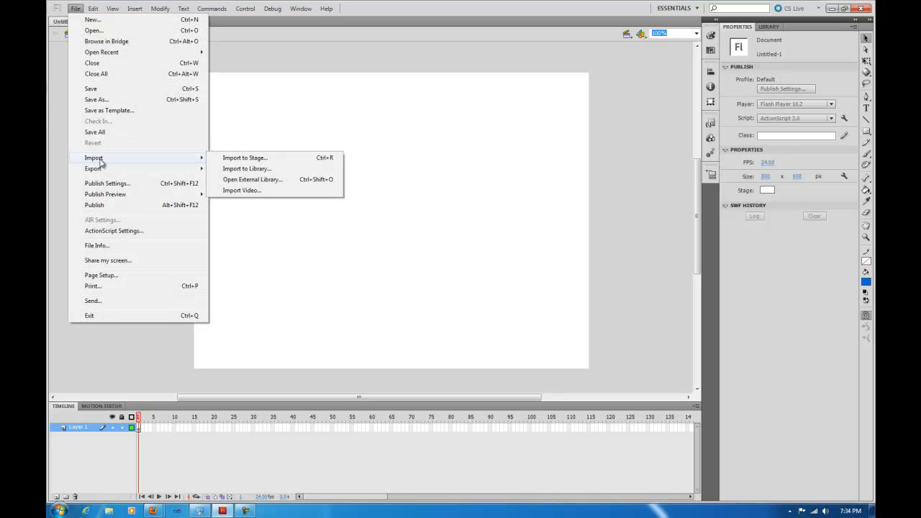
click(244, 158)
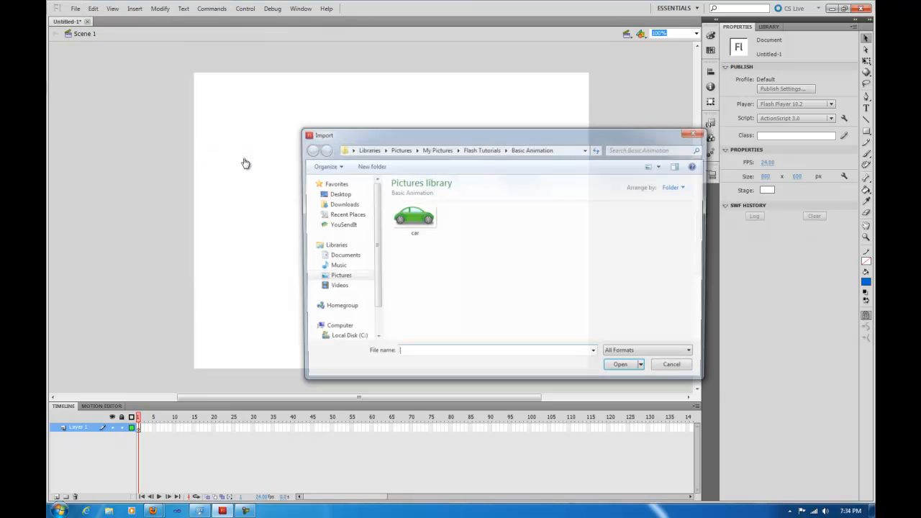
double_click(415, 217)
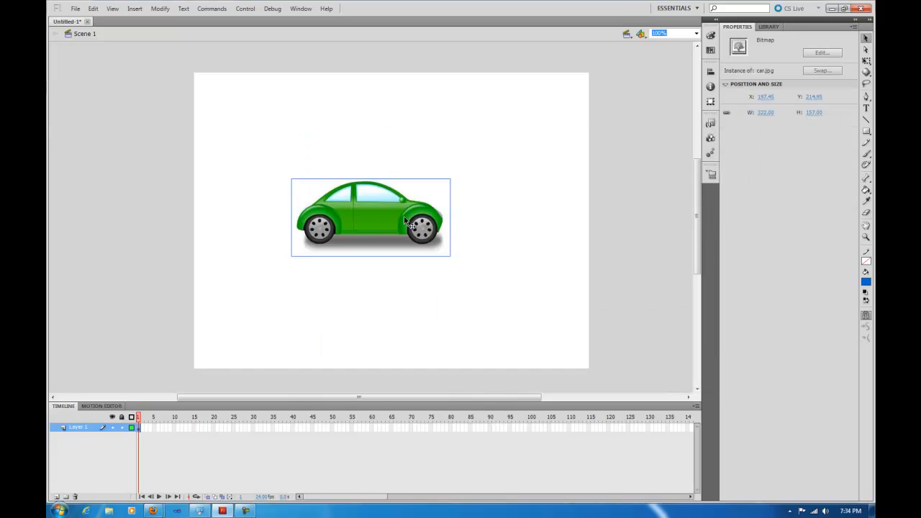
drag(370, 217, 279, 144)
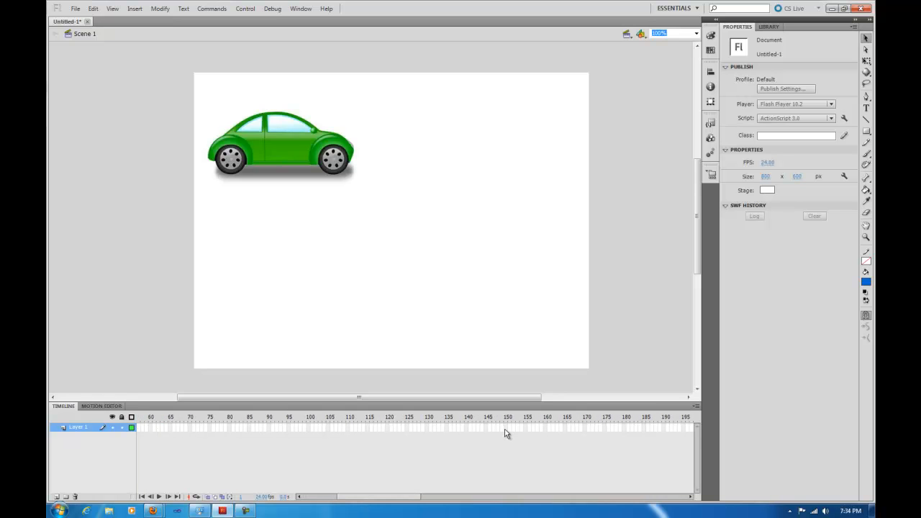
Step: Insert a keyframe at frame 150 on Layer 1
click(505, 428)
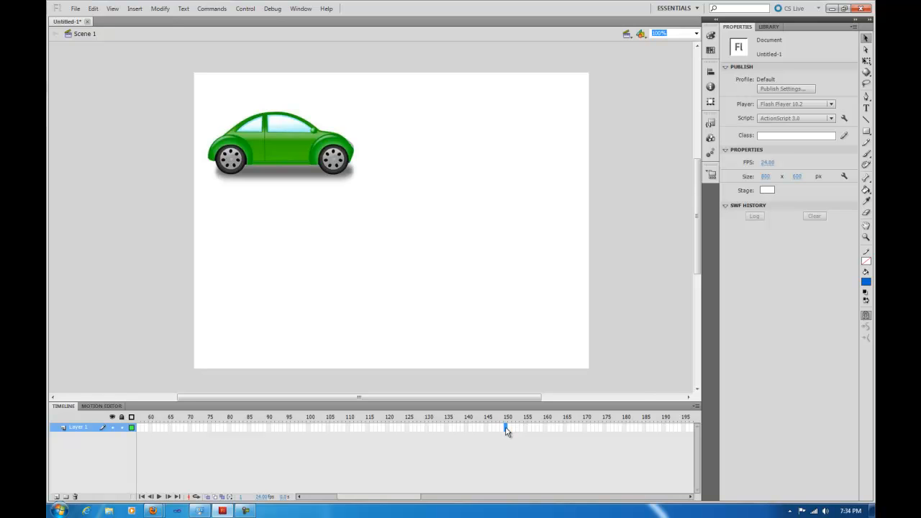
right_click(507, 428)
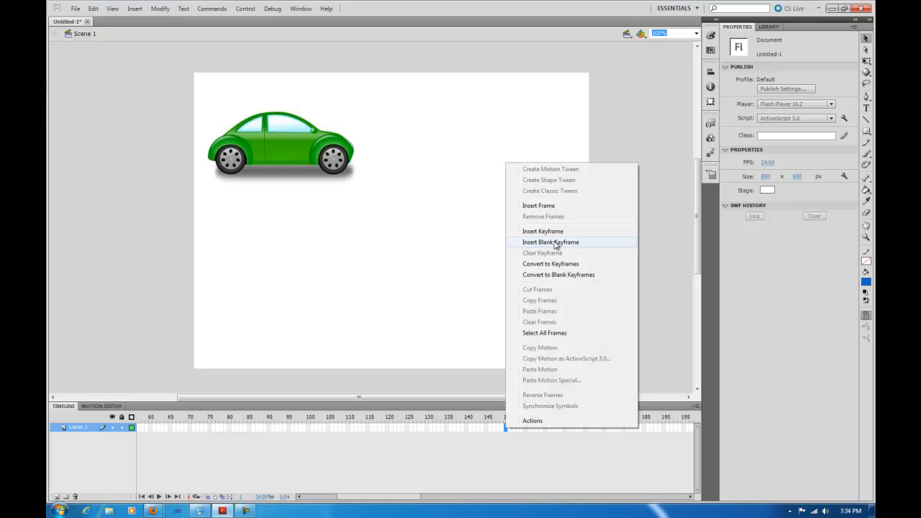
click(543, 231)
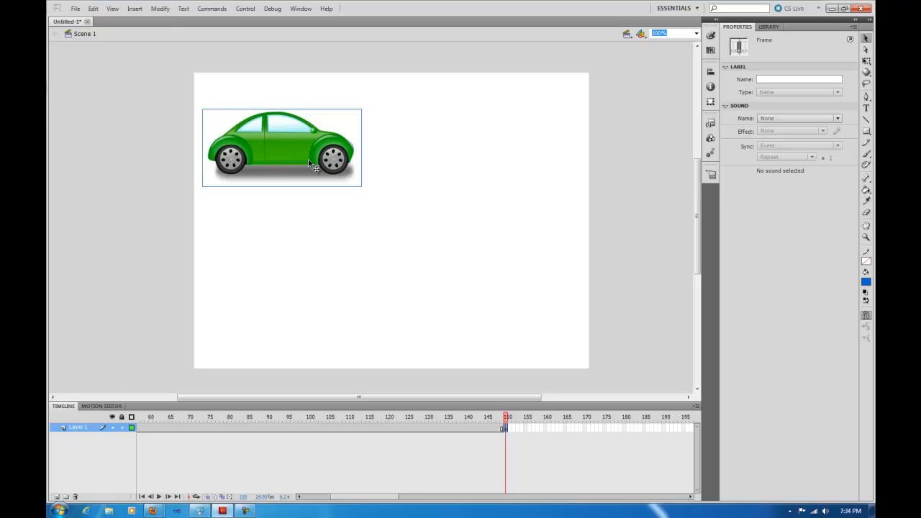
mouse_move(374, 164)
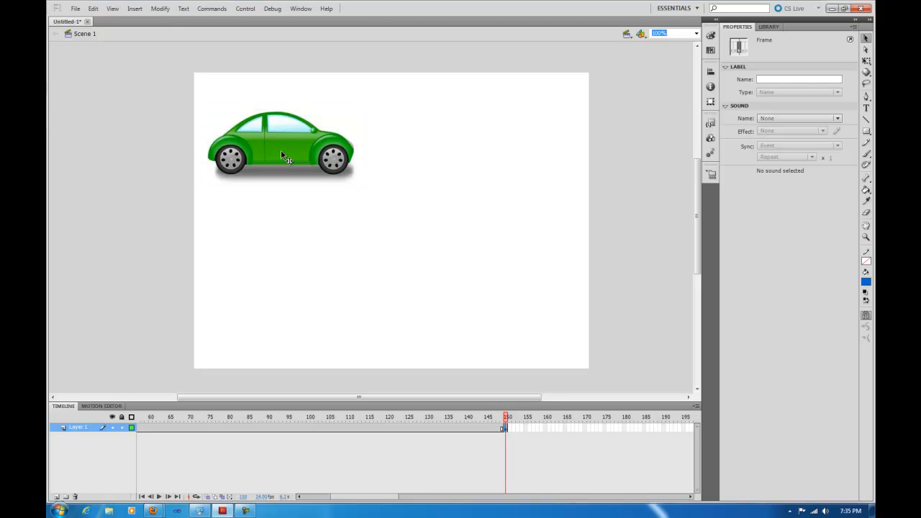
Step: Move the car to the stage's top-right corner in that keyframe
drag(280, 147, 356, 147)
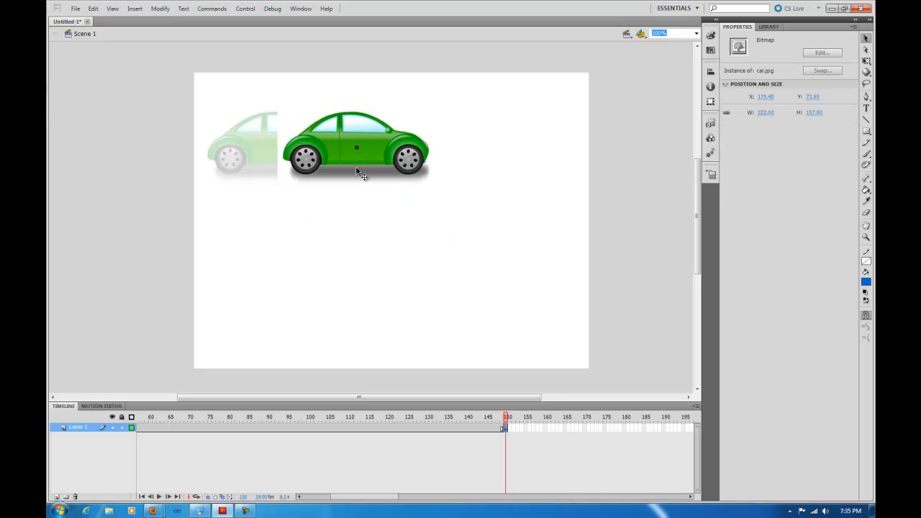
drag(356, 148, 363, 151)
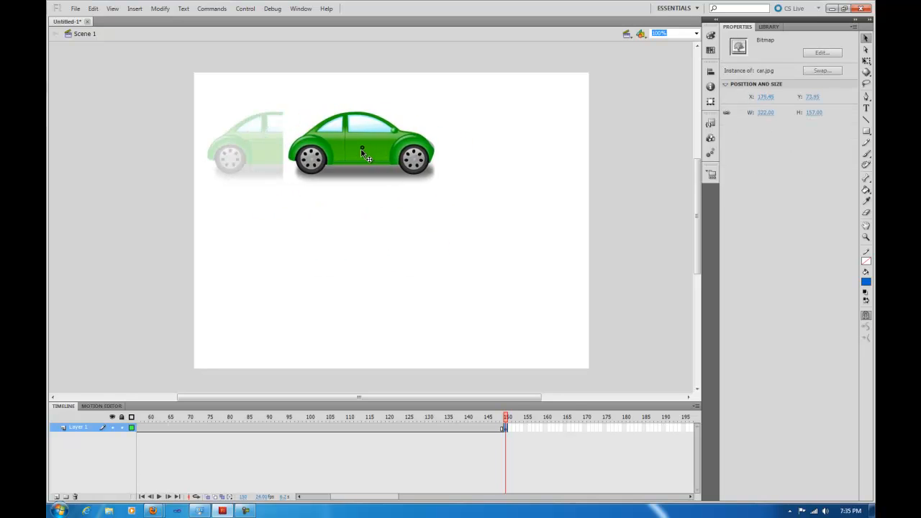
drag(363, 151, 356, 223)
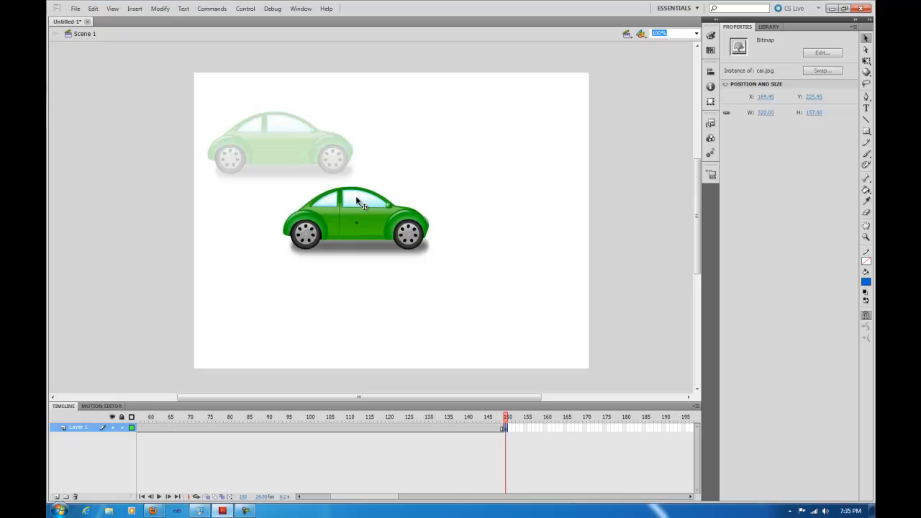
drag(356, 223, 298, 147)
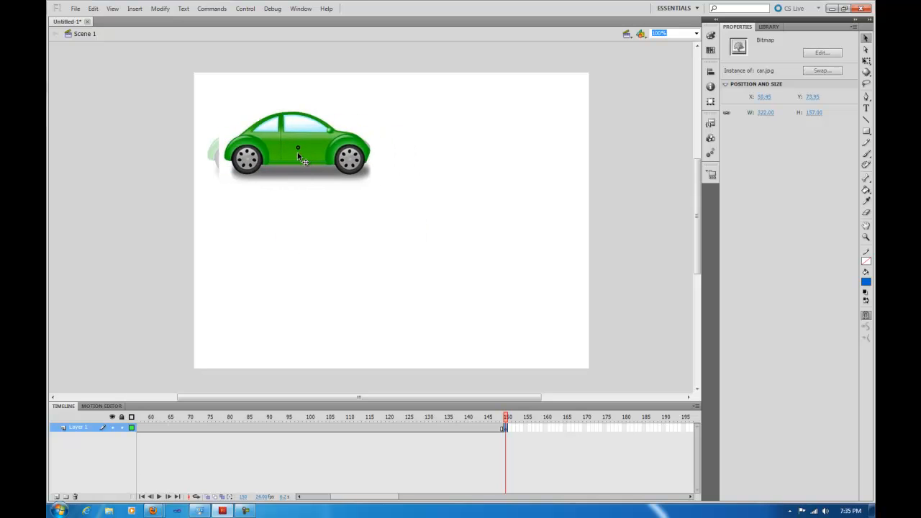
drag(298, 149, 509, 149)
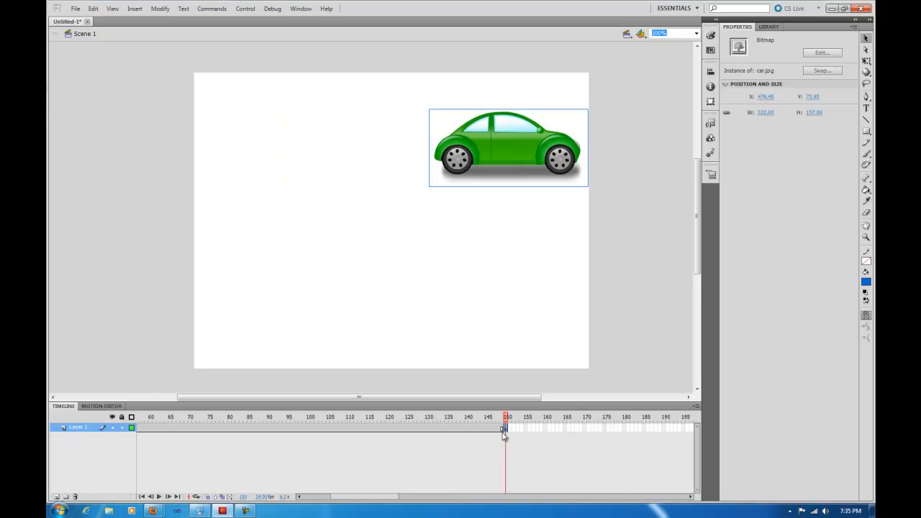
click(245, 8)
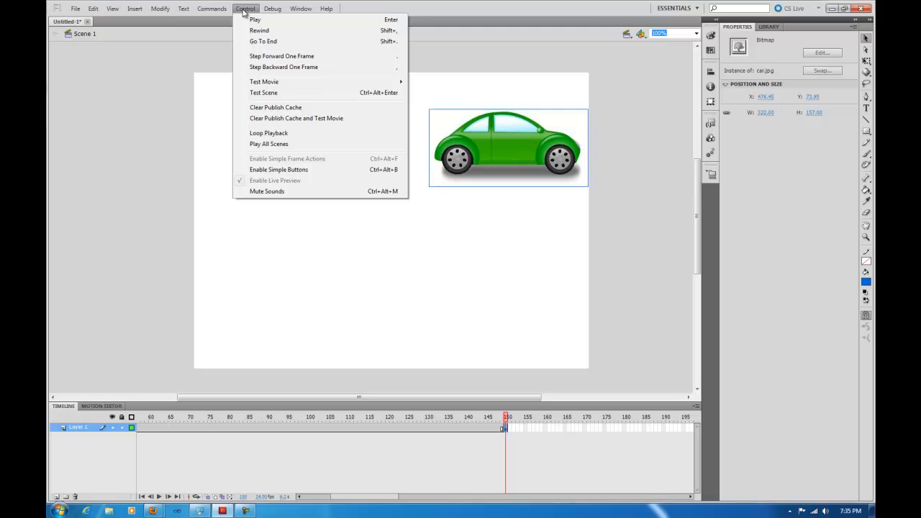
click(263, 92)
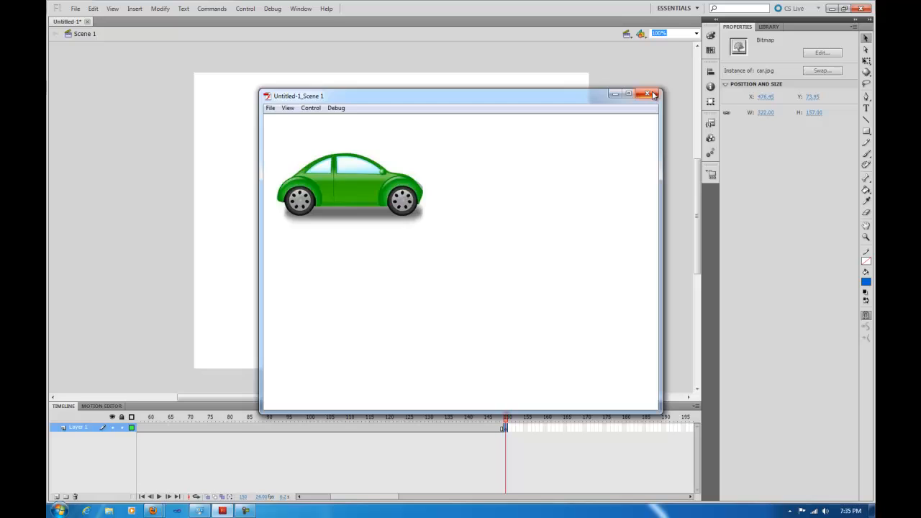
click(647, 95)
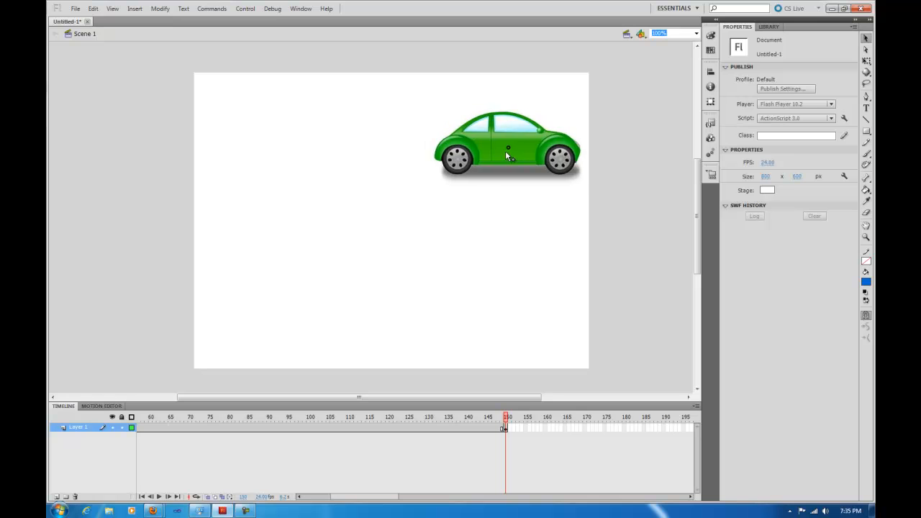
Step: Create a classic tween between the frame 1 and frame 150 keyframes
click(507, 147)
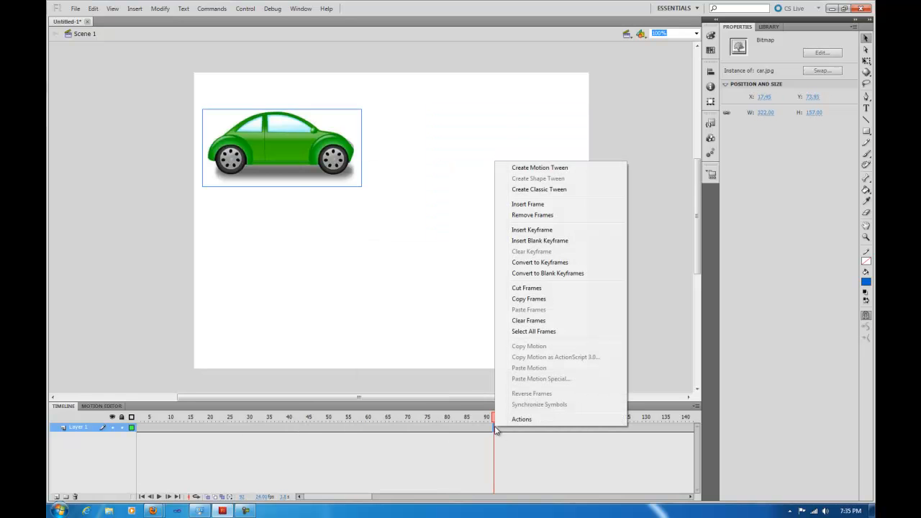
mouse_move(547, 189)
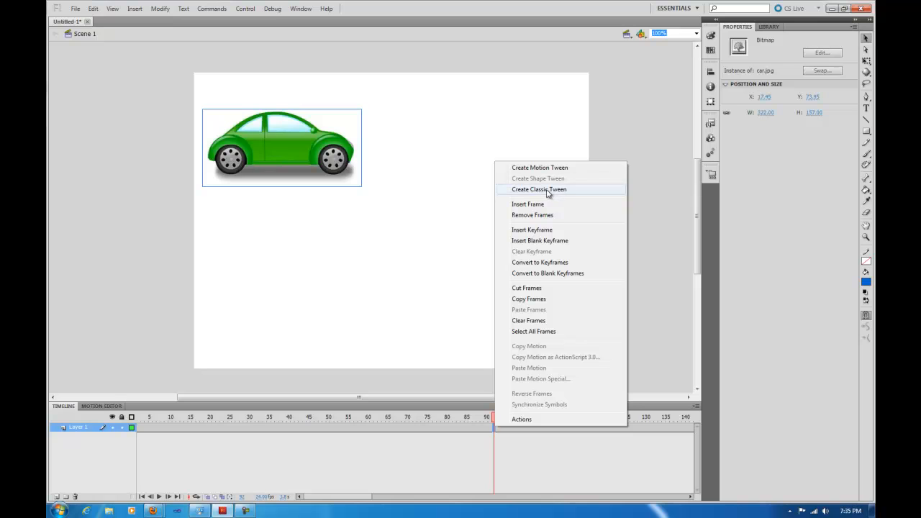
click(538, 189)
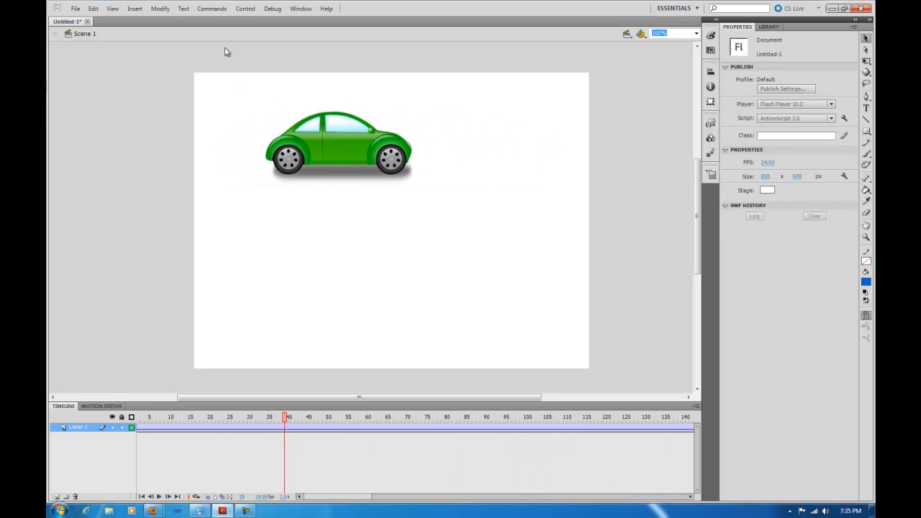
click(244, 8)
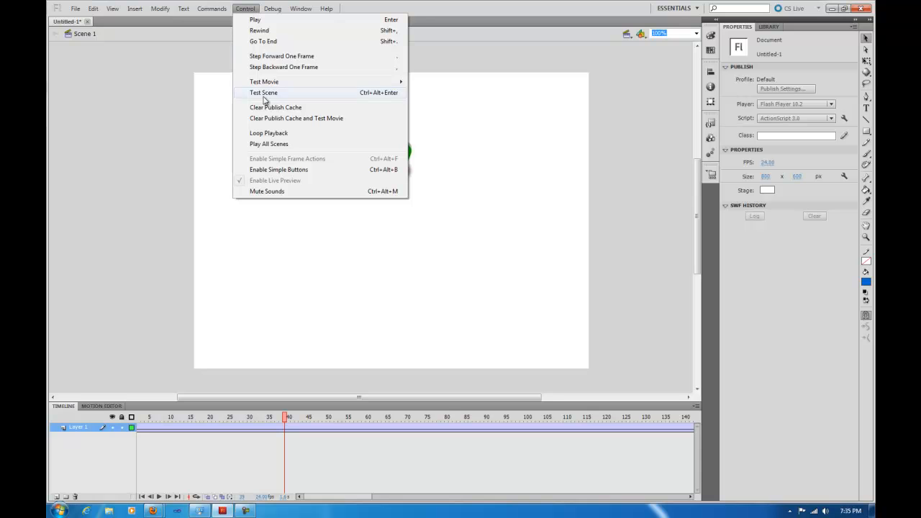
click(263, 92)
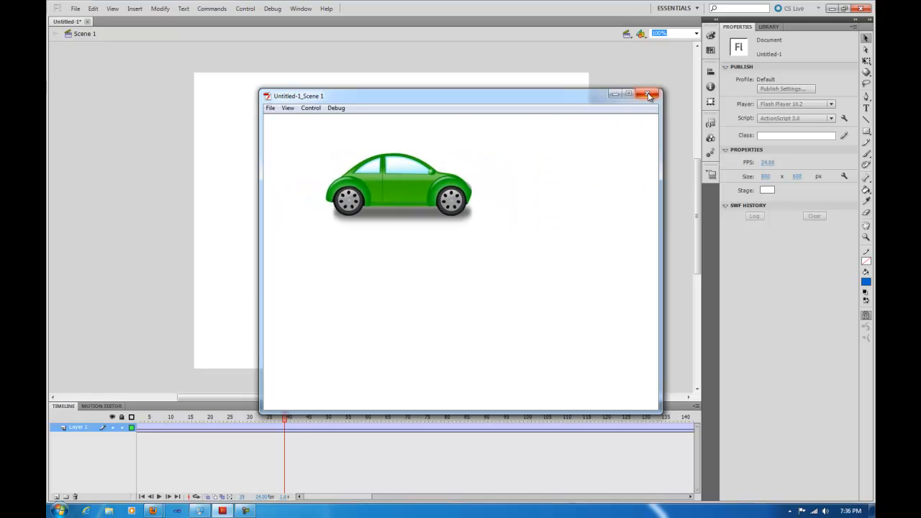
click(648, 95)
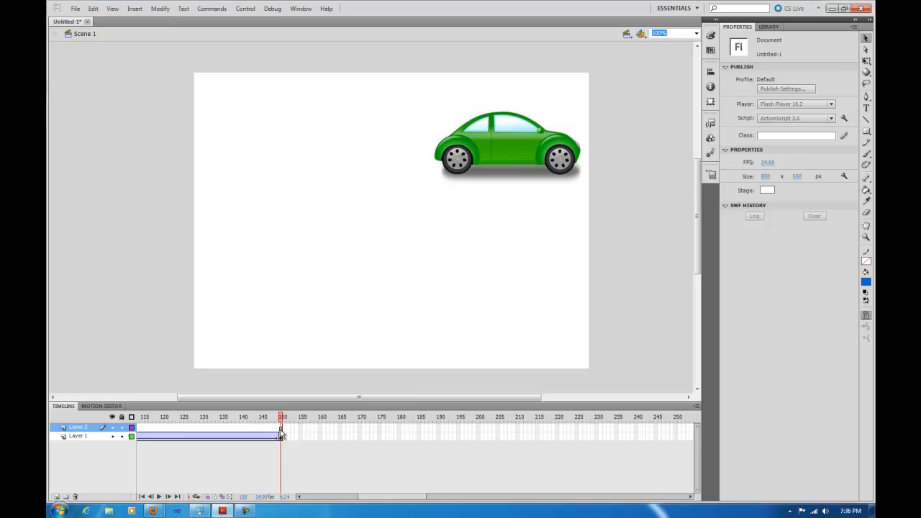
Step: Bring up the frame options for Layer 2's frame 150
right_click(281, 429)
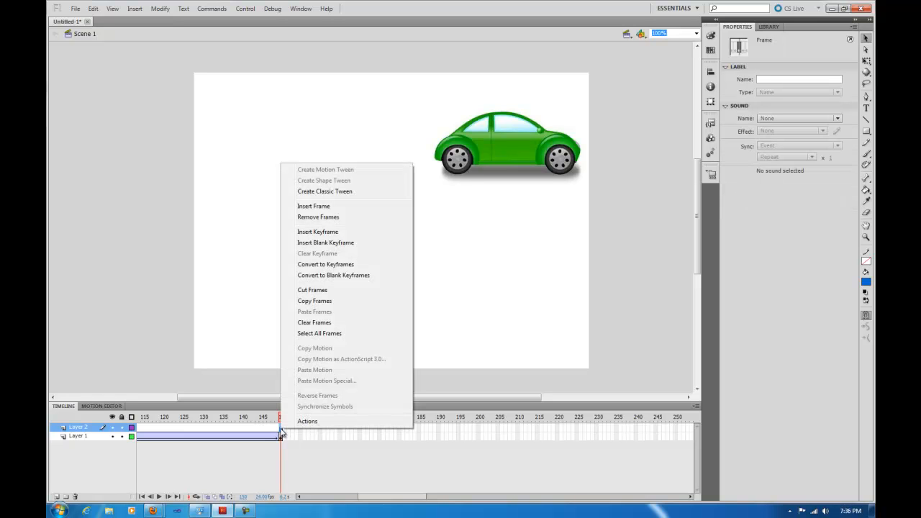
mouse_move(317, 232)
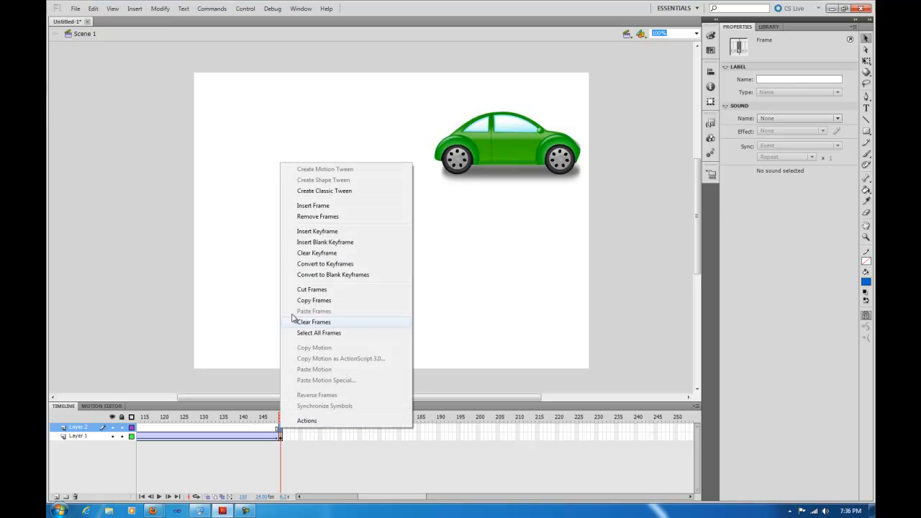
mouse_move(303, 371)
text(stop)
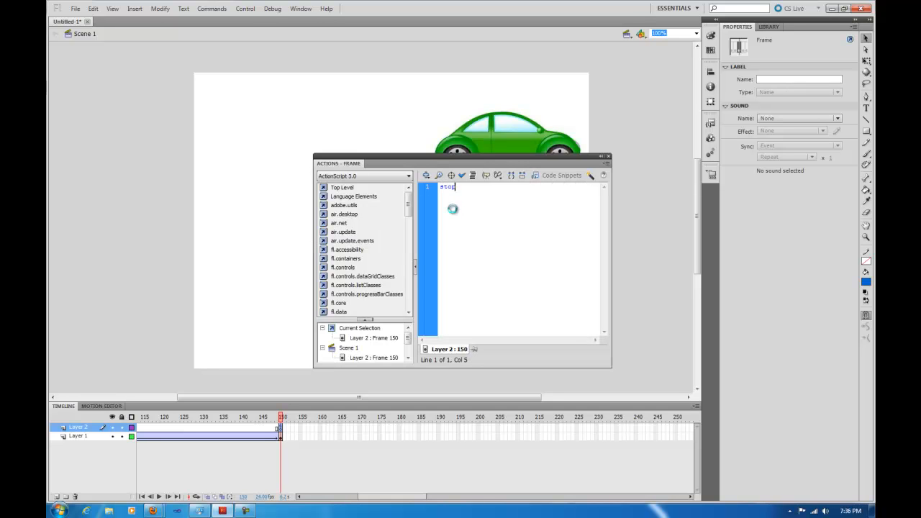
Step: Finish the stop(); script on Layer 2 frame 150 and close the Actions panel
text(())
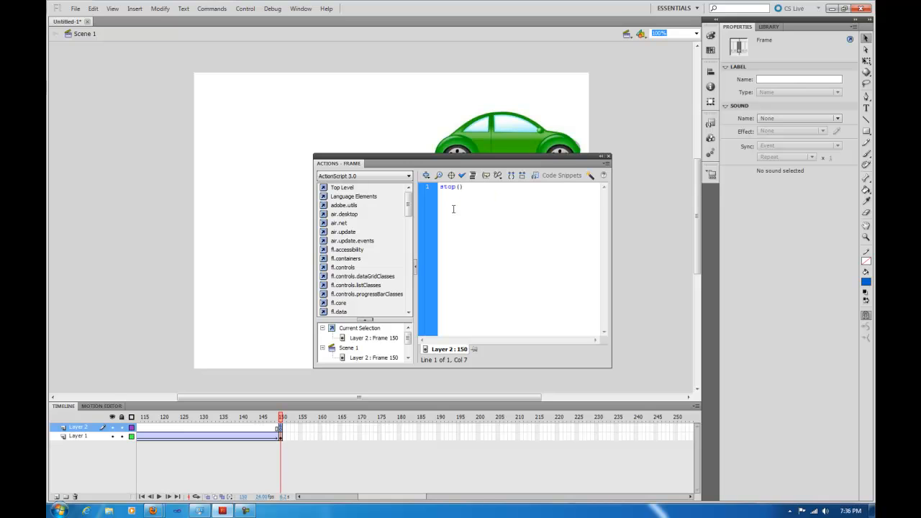
text(;)
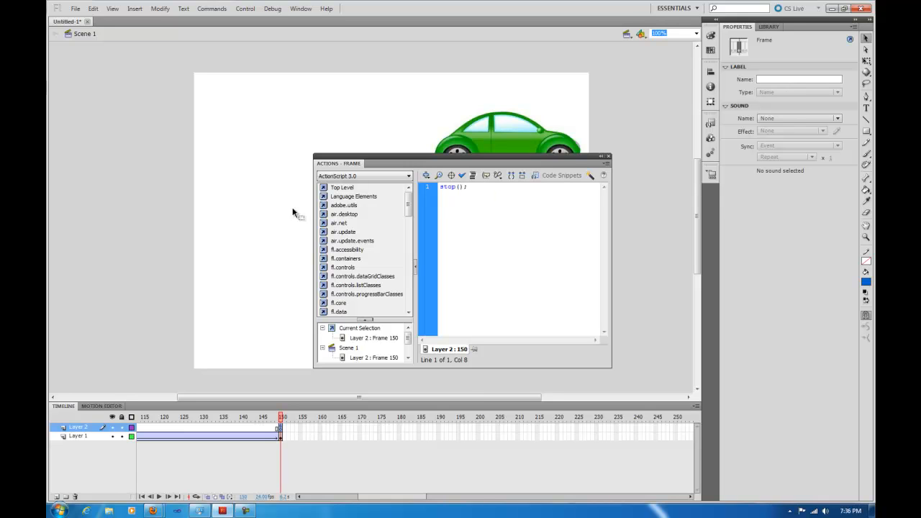
click(607, 157)
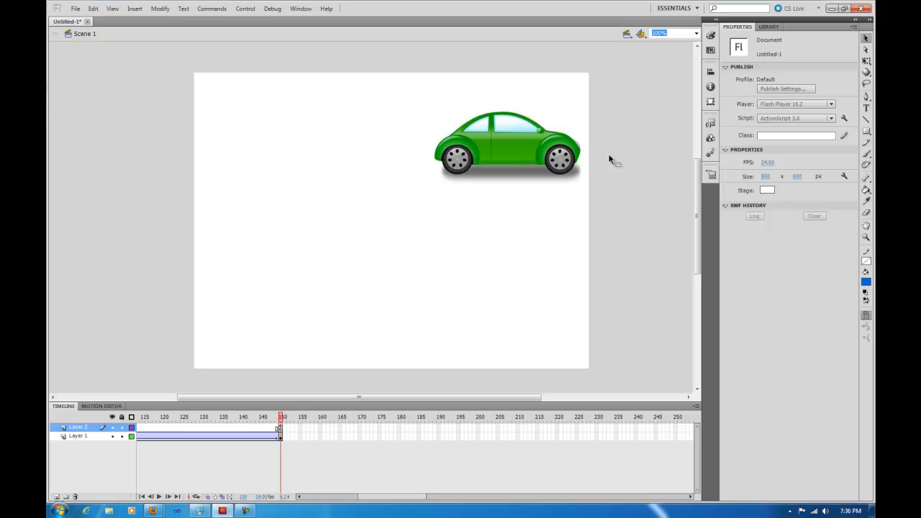